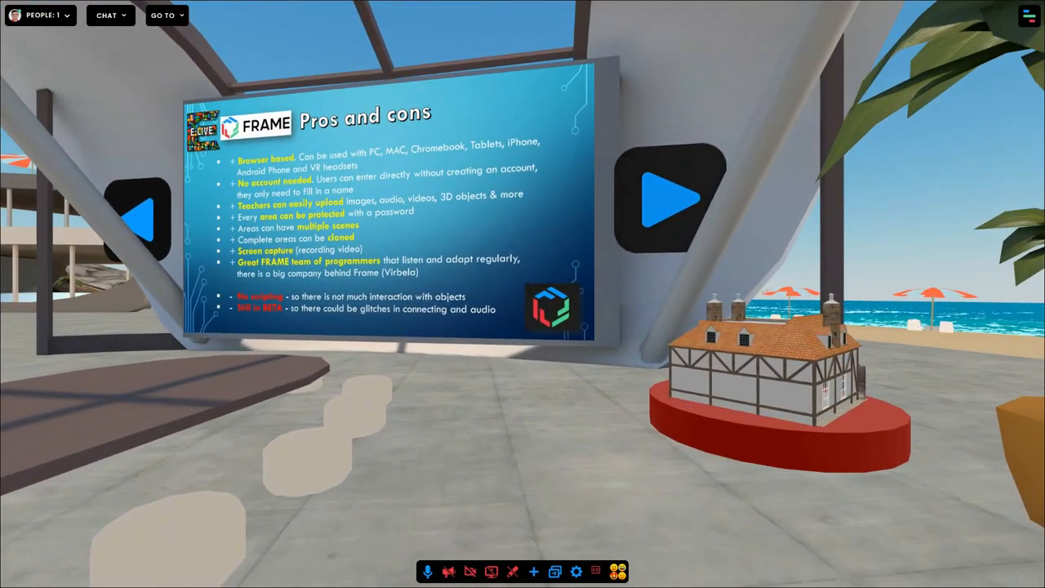
Step: Teleport to the art gallery and look around at the Lodewien exhibition paintings
{"action": "left_click", "coordinate": [671, 196]}
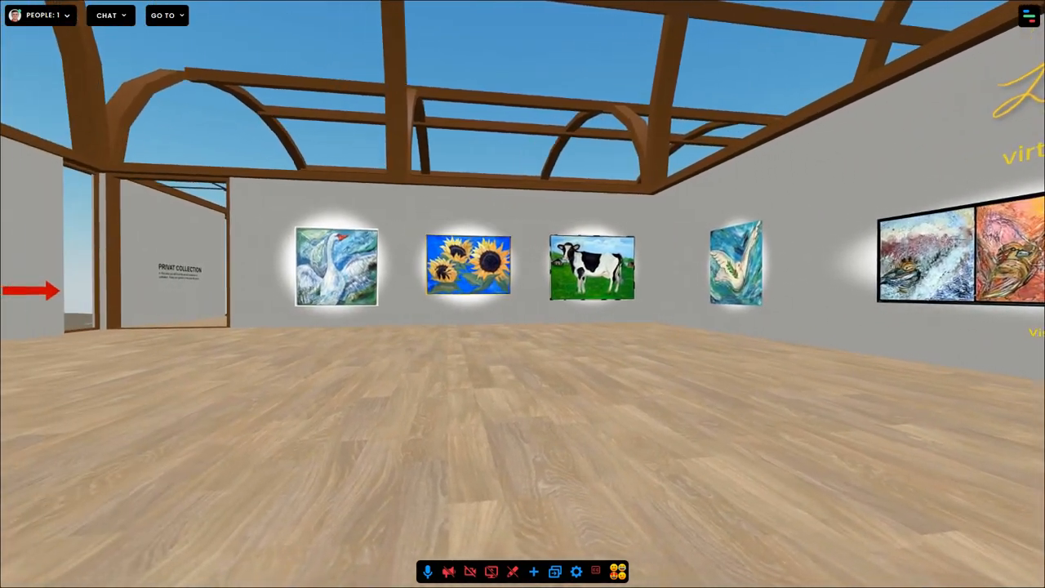
{"action": "scroll", "scroll_direction": "left", "scroll_amount": 3}
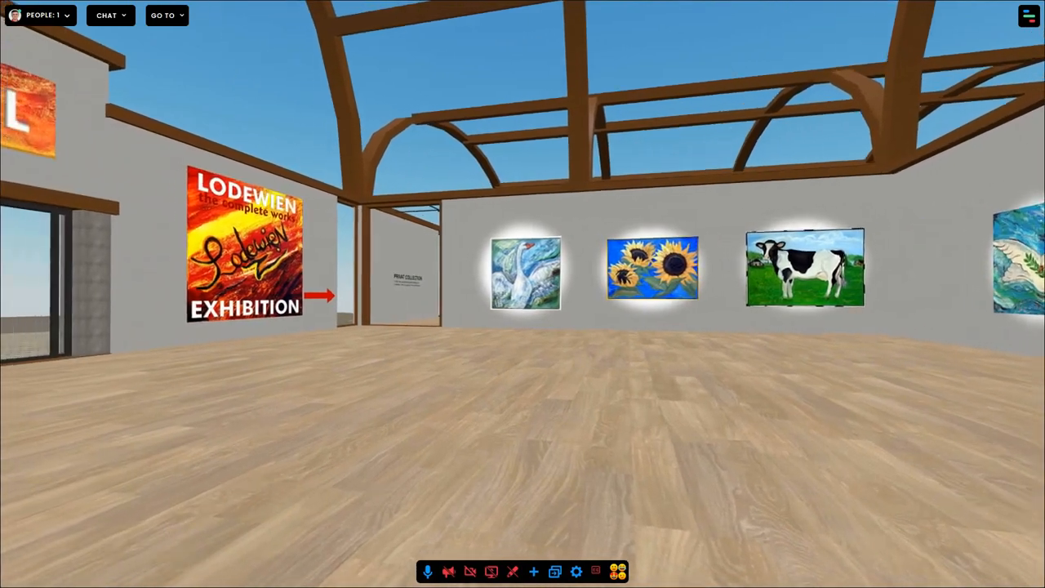